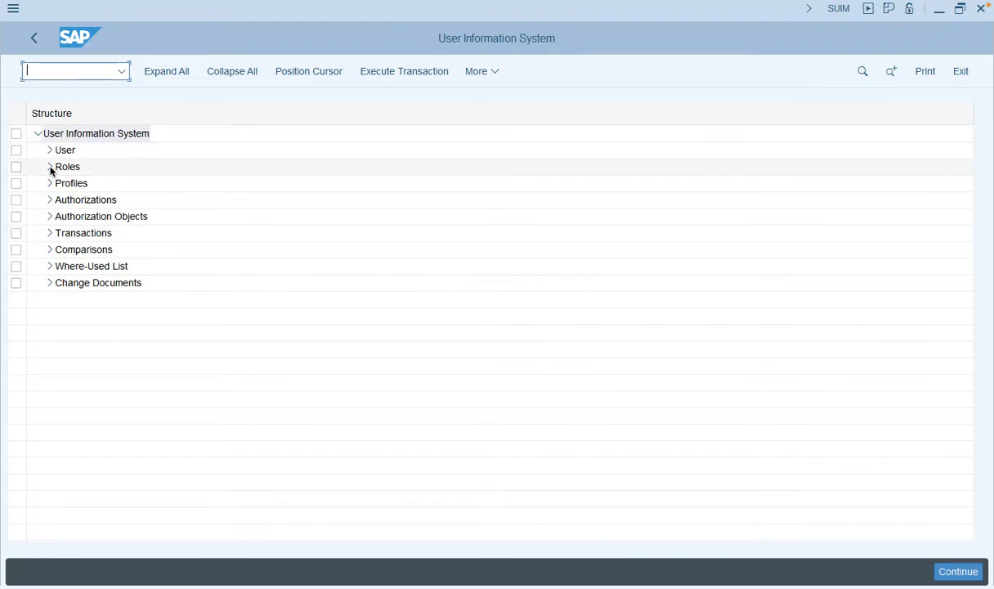
Open Search for Applications in Role Menu from the SUIM Roles branch
click(50, 166)
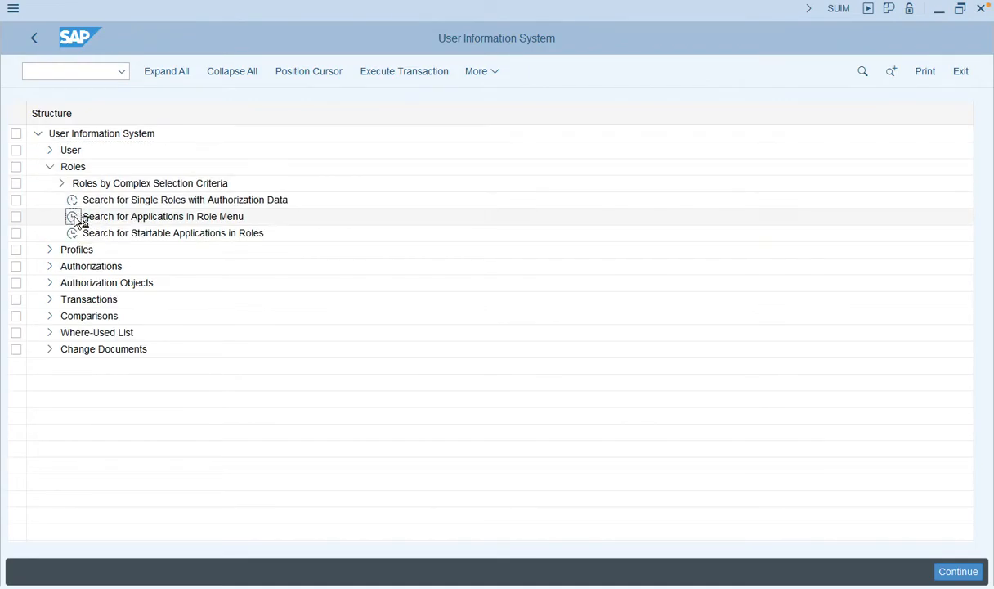
double_click(162, 215)
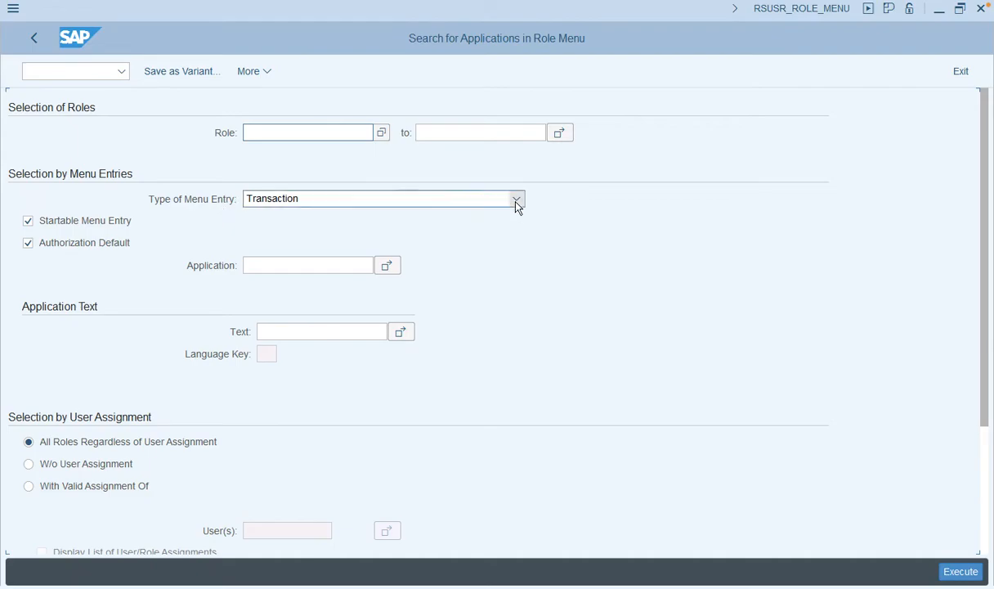
Set Type of Menu Entry to Launchpad Space
click(516, 199)
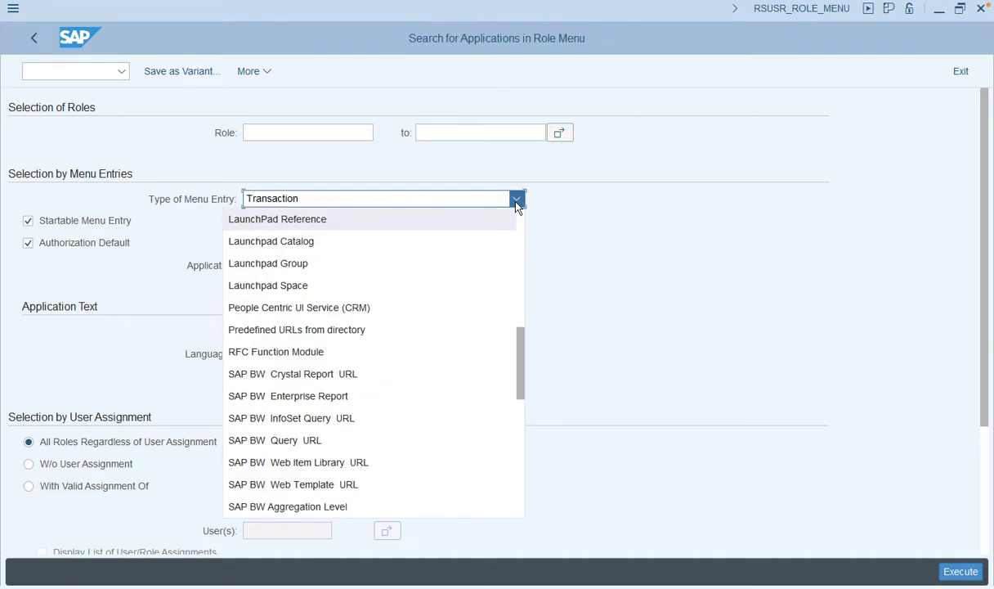
mouse_move(303, 286)
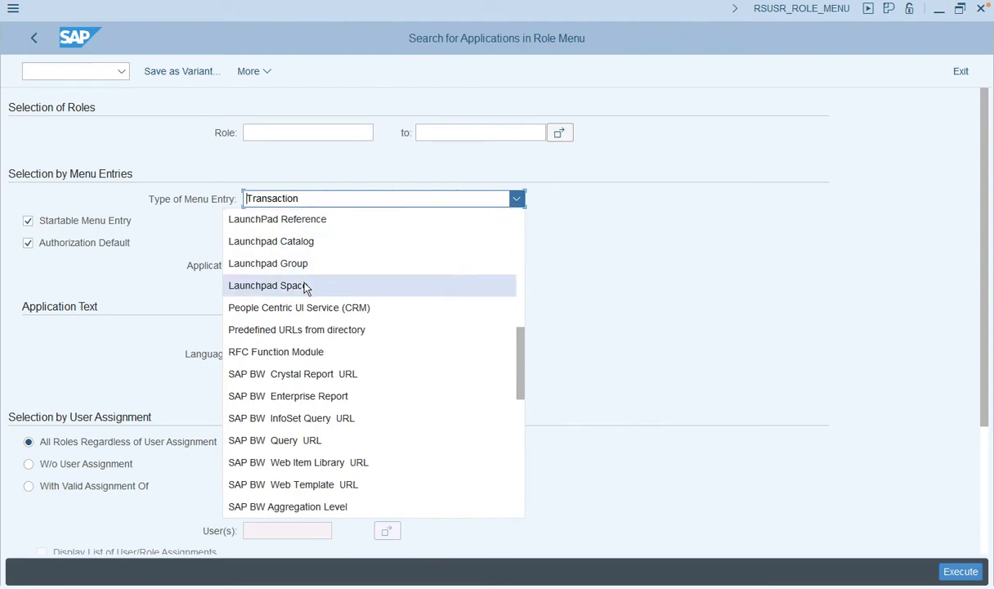
mouse_move(306, 292)
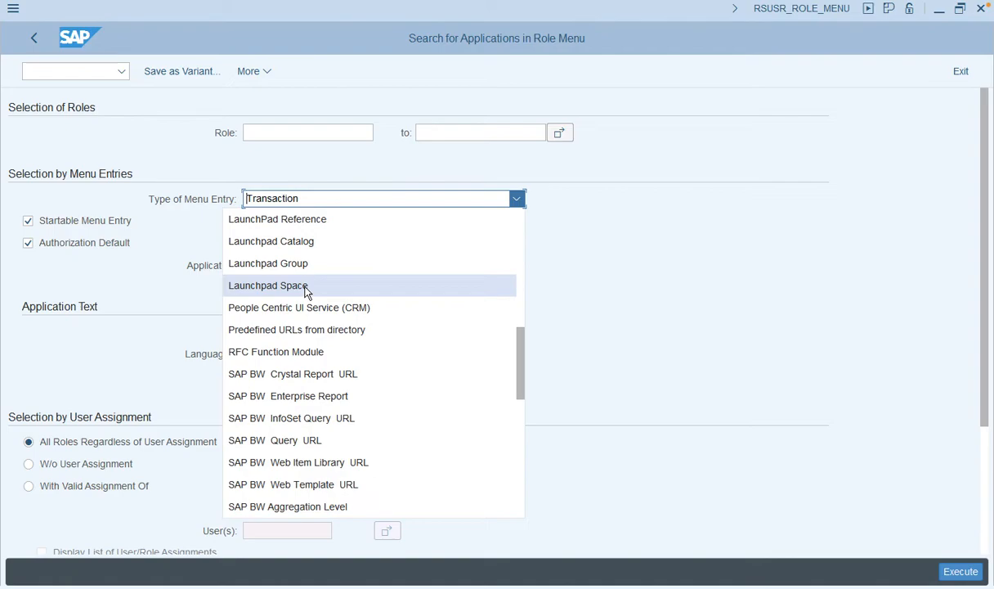
click(268, 285)
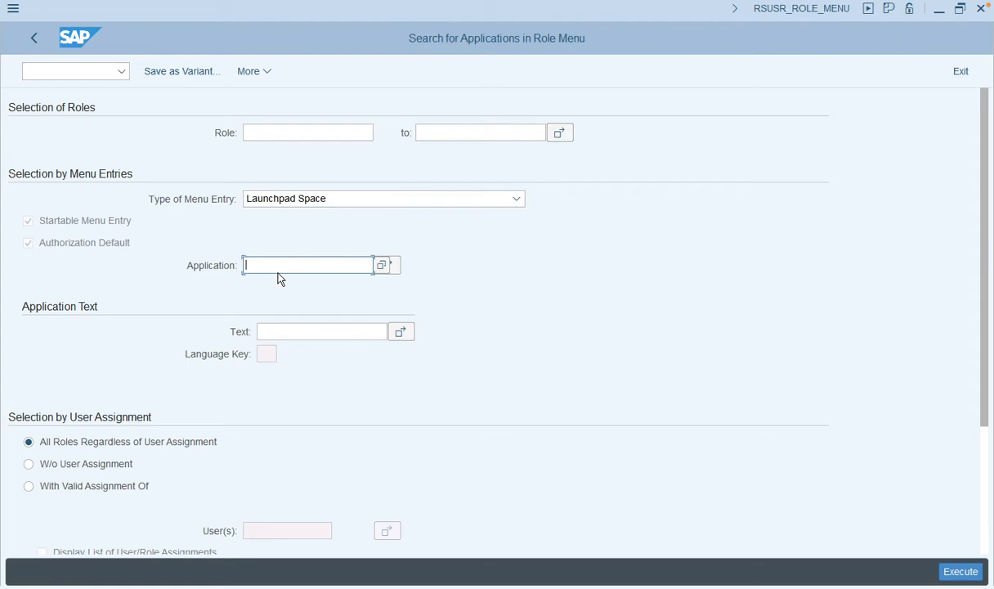
Search role menus for space ZC_SP_GL_ACC, finding role ZC_BR_GL_ACCOUNTANT
text(ZC_SP_GL_ACC)
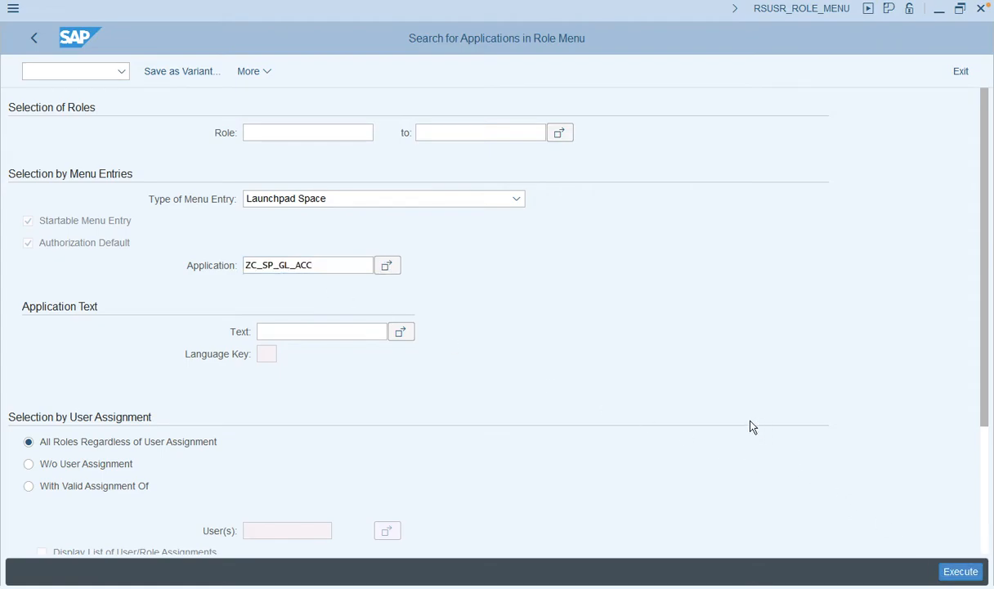
click(960, 571)
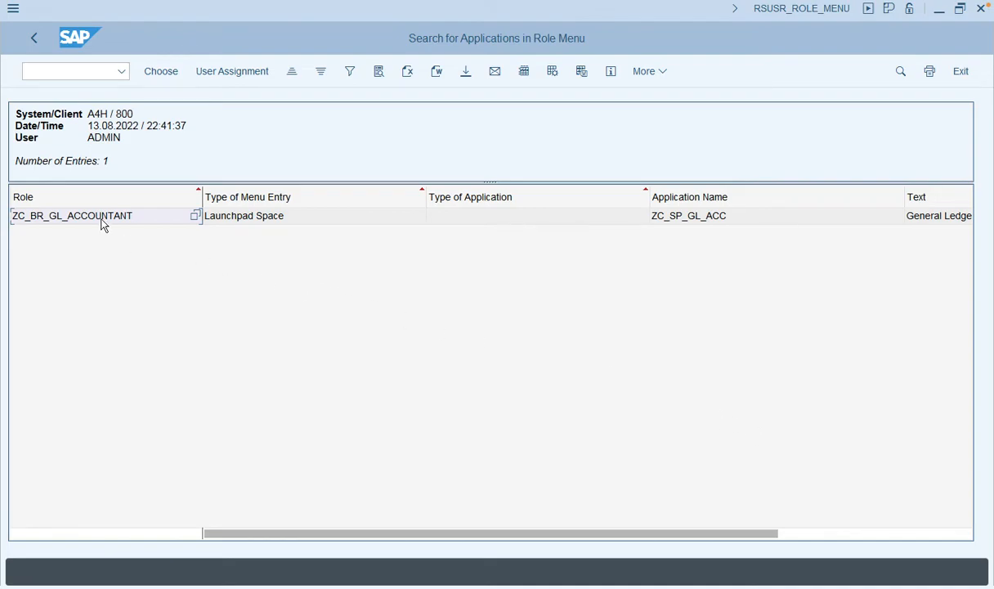
mouse_move(27, 128)
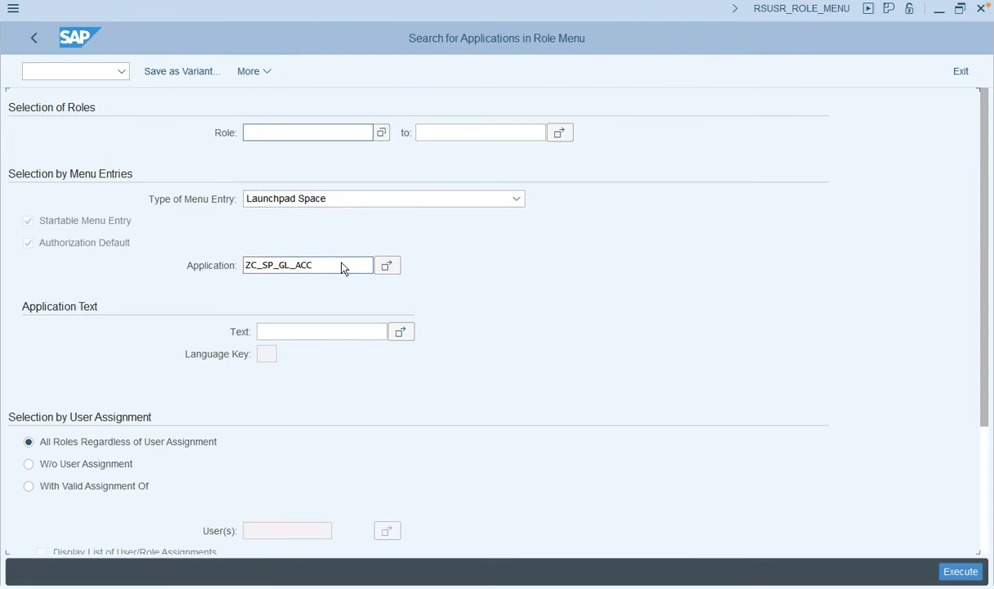
Replace the space criterion with Launchpad Catalog ZC_GL_ACCOUNTANT and run the search
click(309, 265)
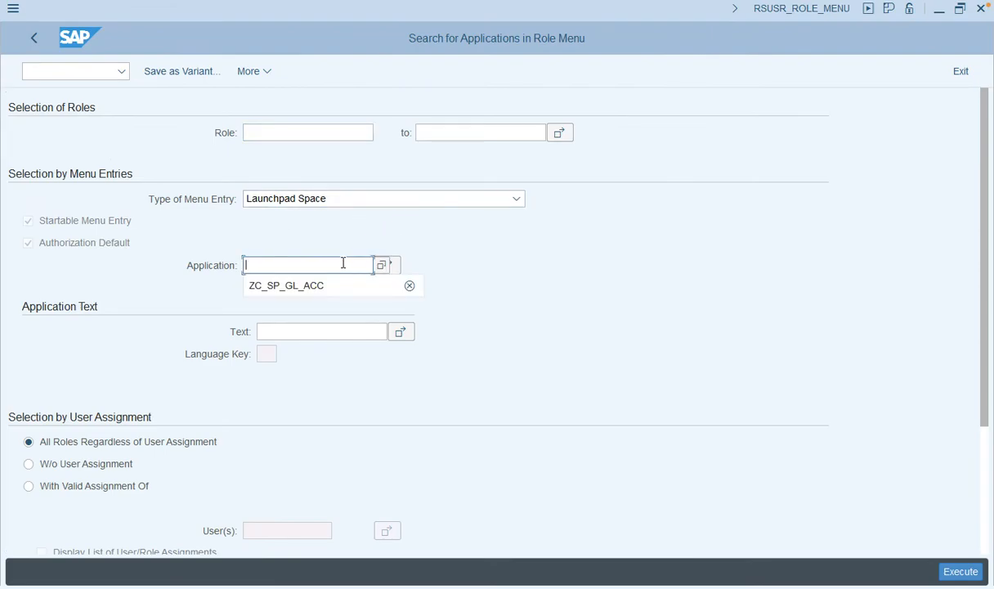
click(516, 198)
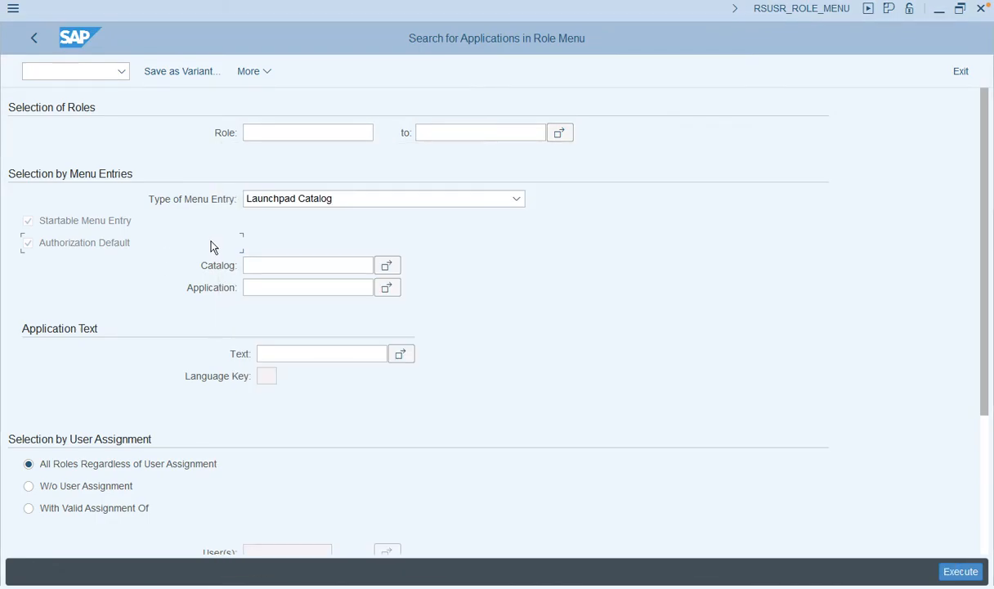
text(ZC_GL_ACCOUNTANT)
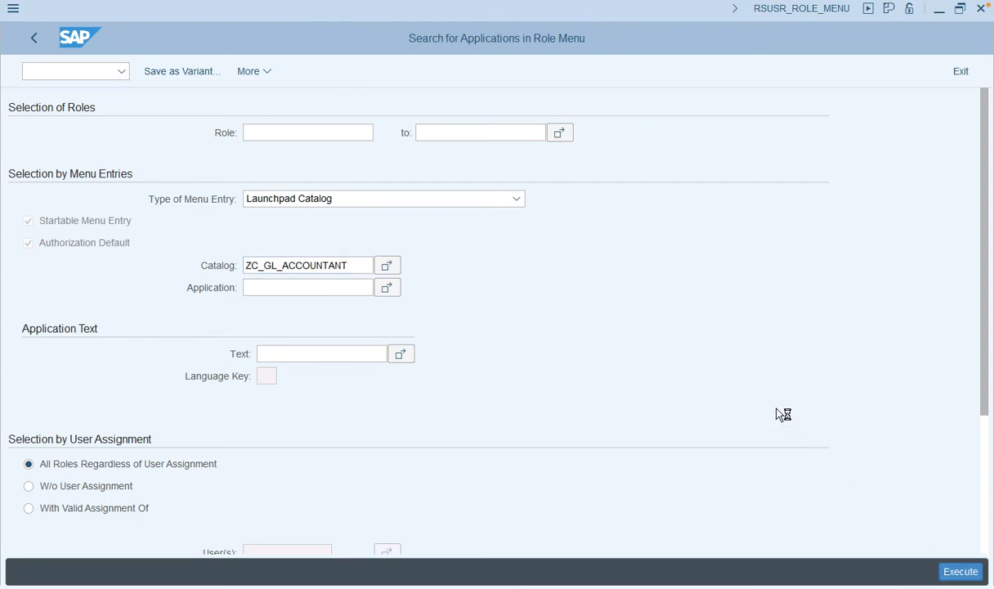
click(960, 571)
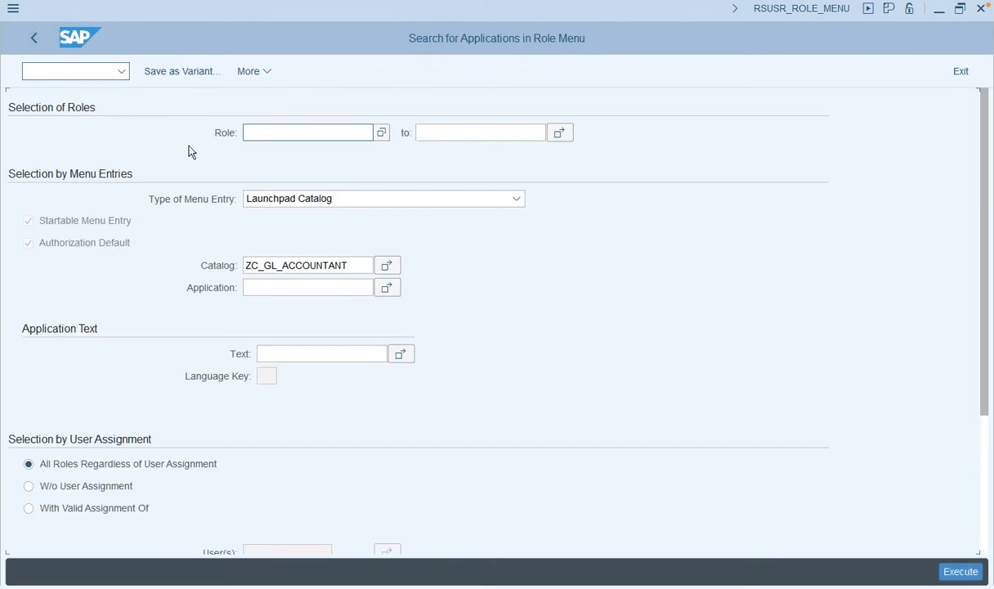
Search Launchpad Group entries for Z_mm_Creation, finding role Z_MATERIALMGR
click(516, 198)
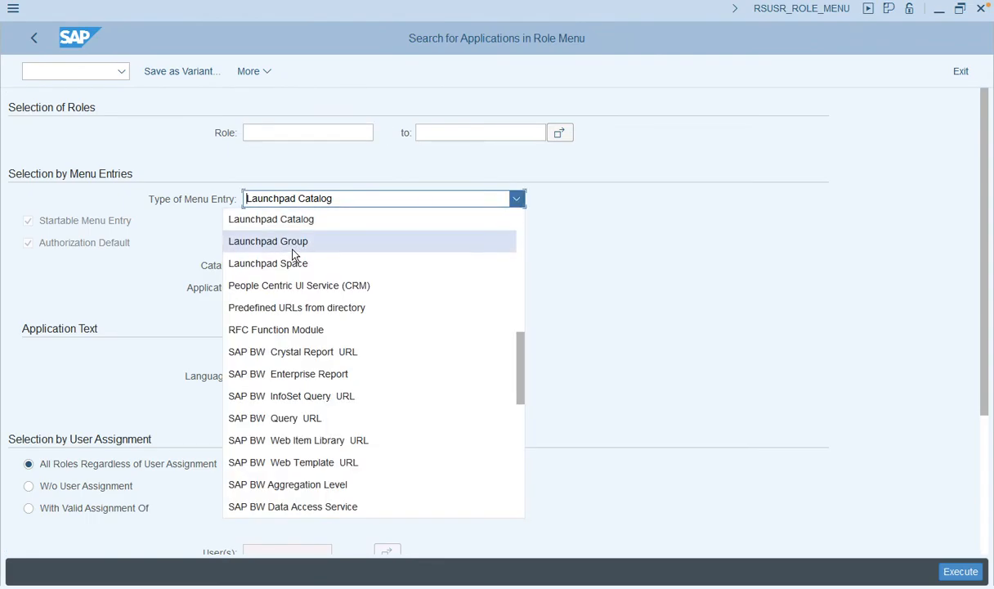
click(268, 241)
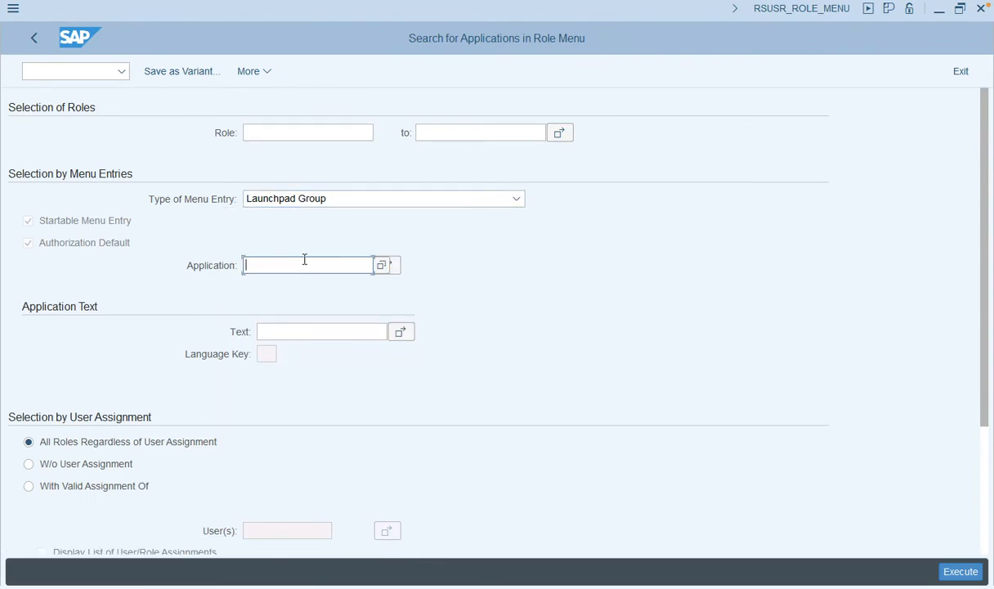
mouse_move(243, 583)
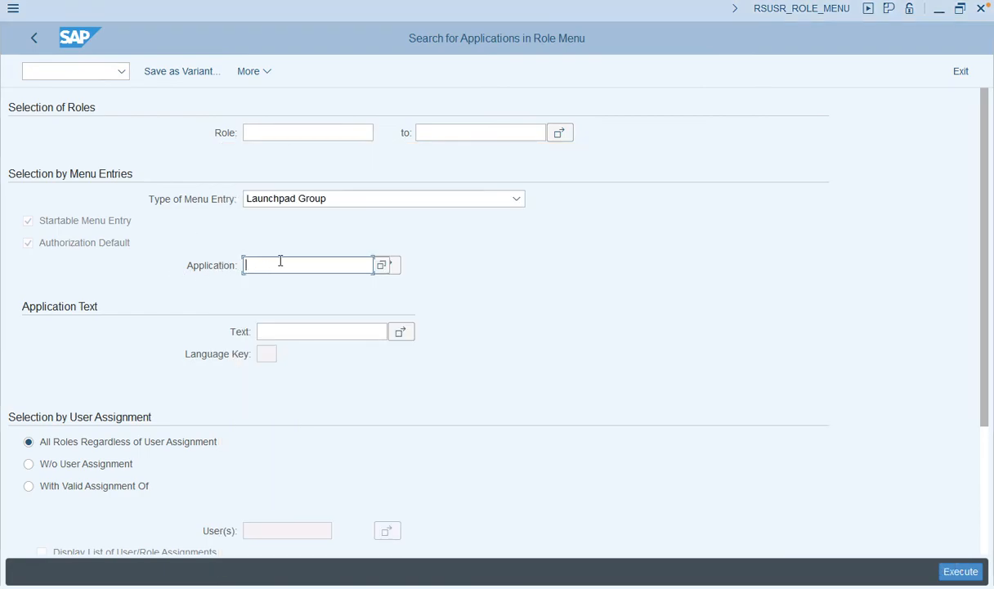
text(Z_mm_Creation)
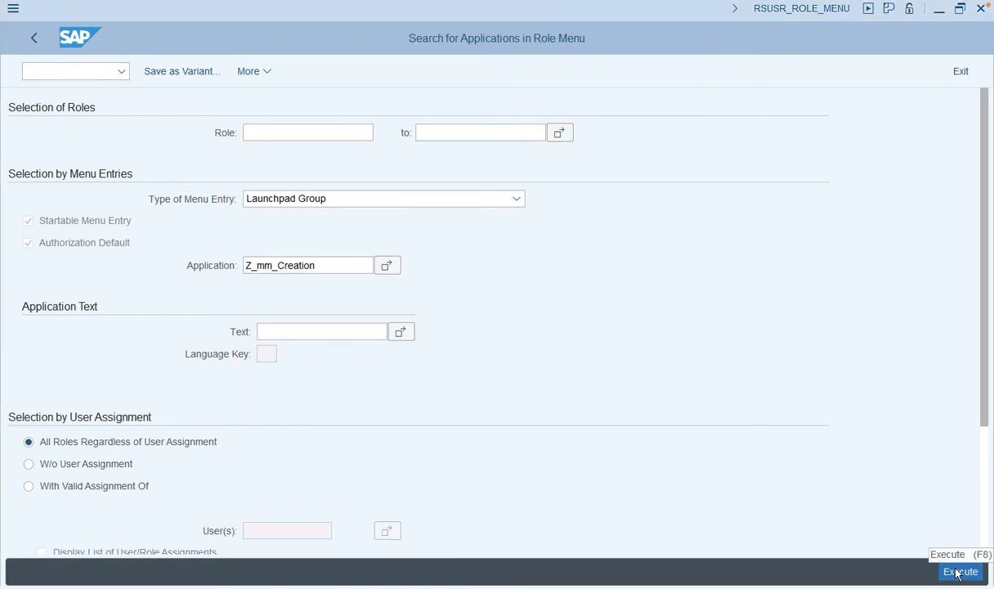
click(961, 571)
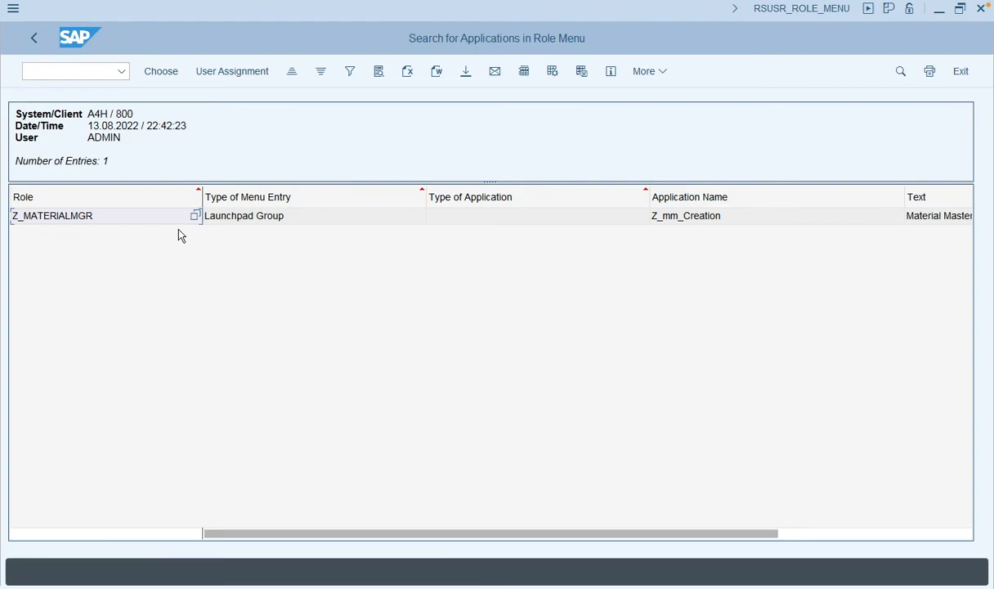